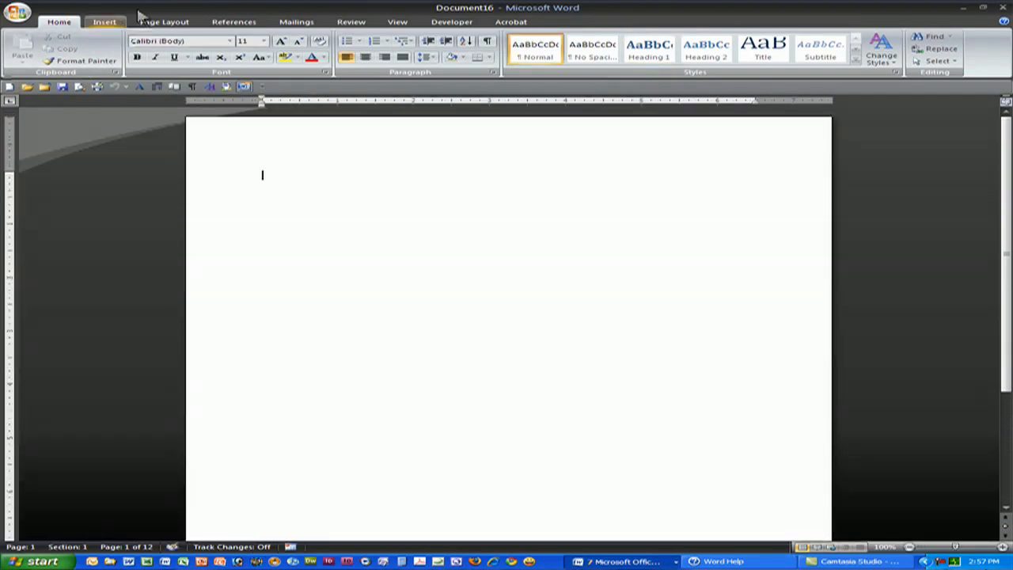
Step: Switch the blank page to landscape orientation
{"action": "left_click", "coordinate": [164, 22]}
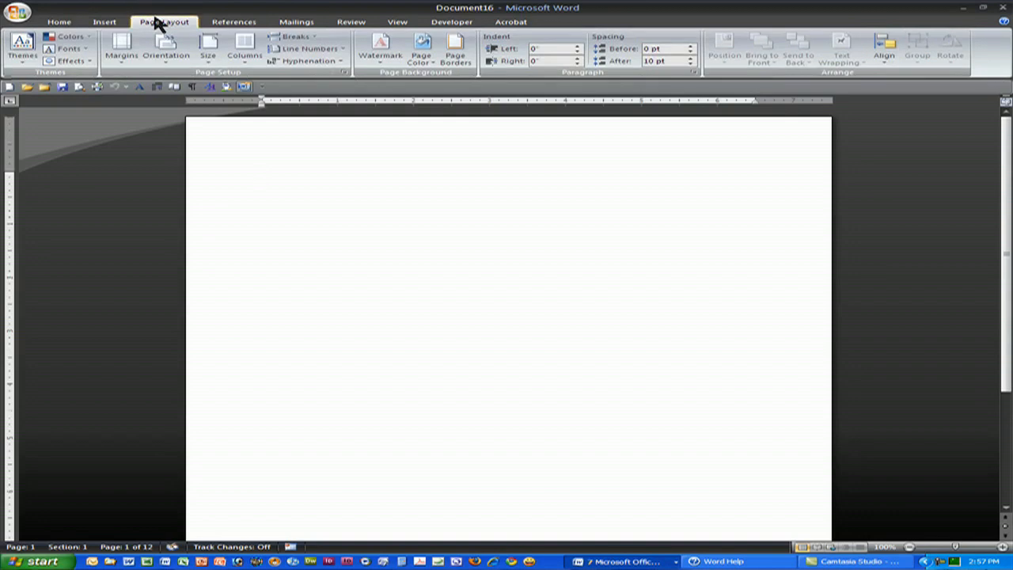
{"action": "left_click", "coordinate": [166, 48]}
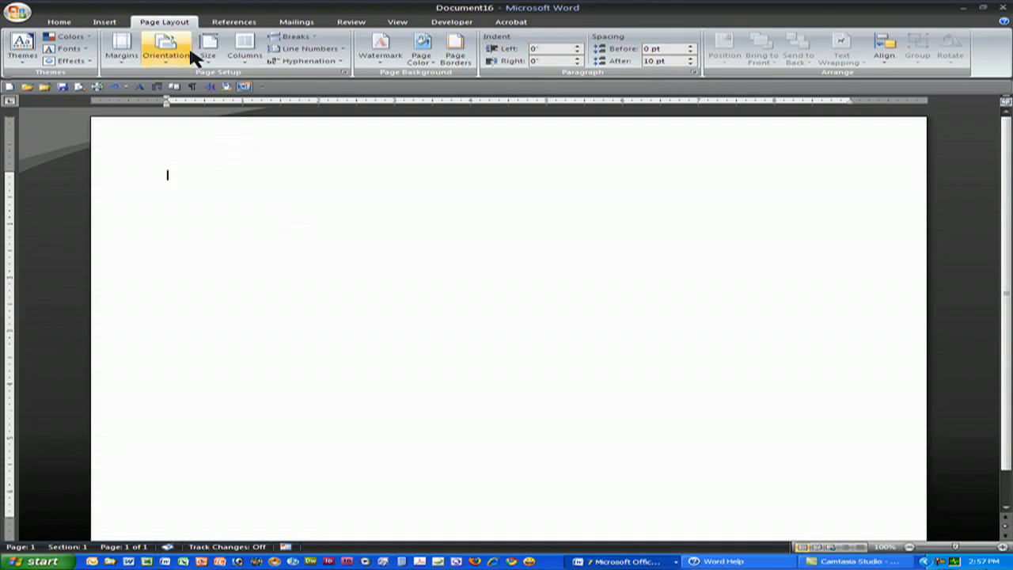
{"action": "left_click", "coordinate": [104, 21]}
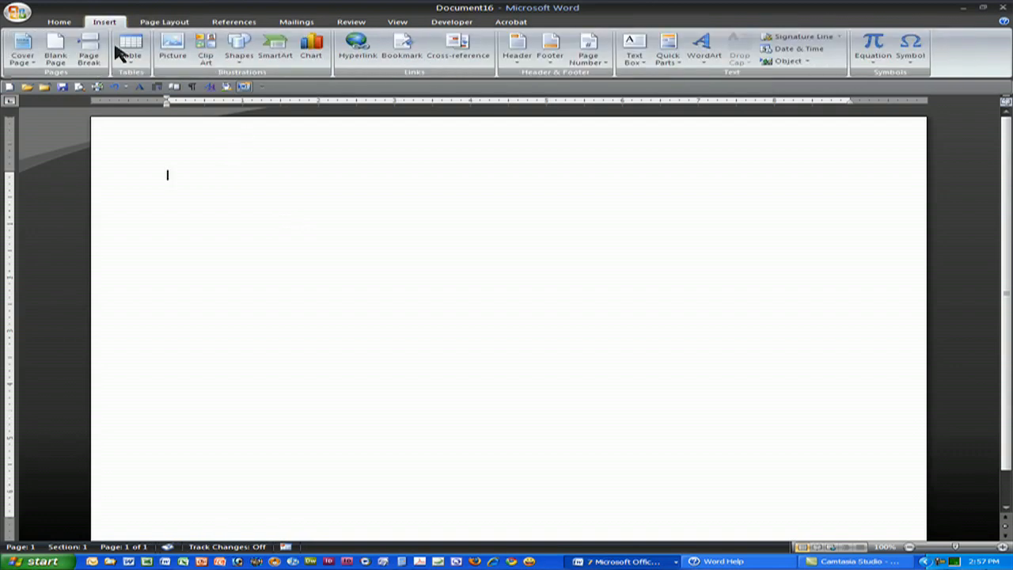
Step: Insert a blank seven-column table onto the landscape page
{"action": "left_click", "coordinate": [131, 47]}
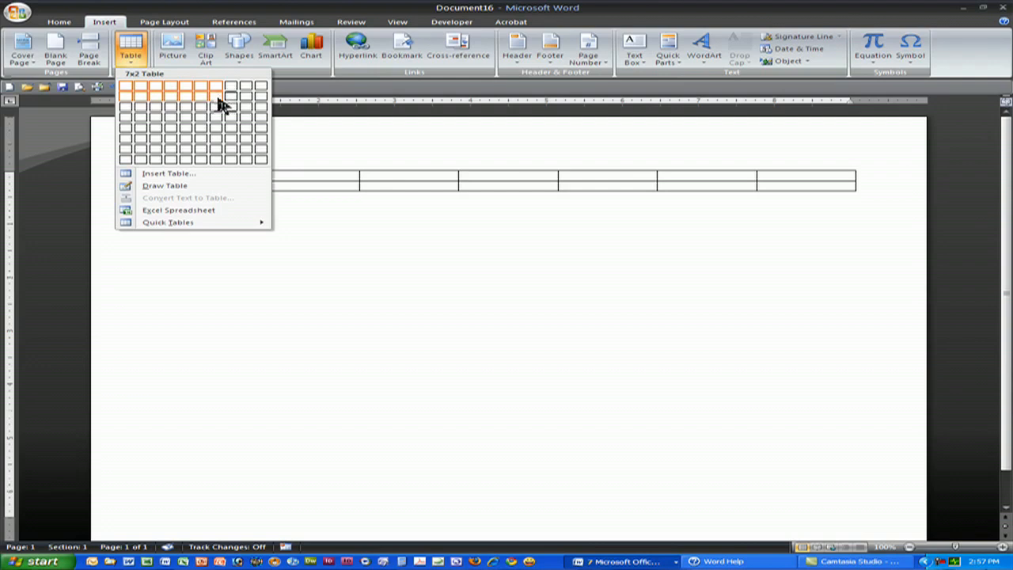
{"action": "mouse_move", "coordinate": [221, 134]}
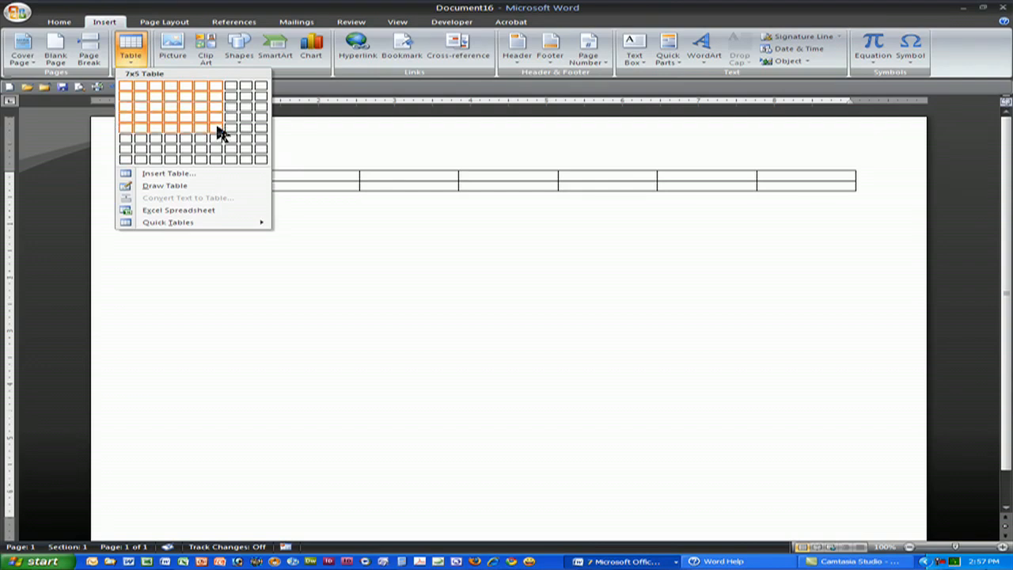
{"action": "mouse_move", "coordinate": [221, 137]}
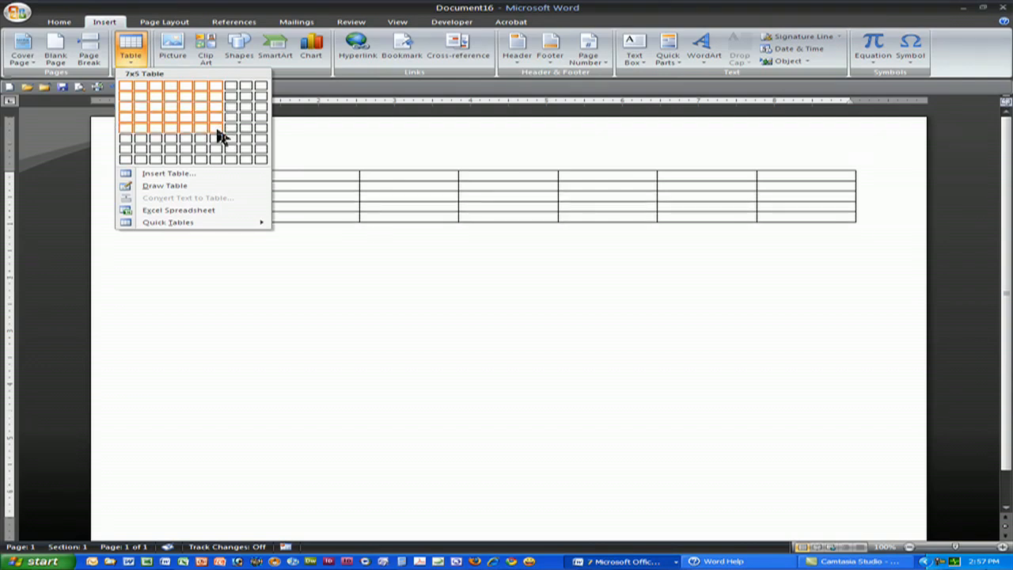
{"action": "mouse_move", "coordinate": [220, 142]}
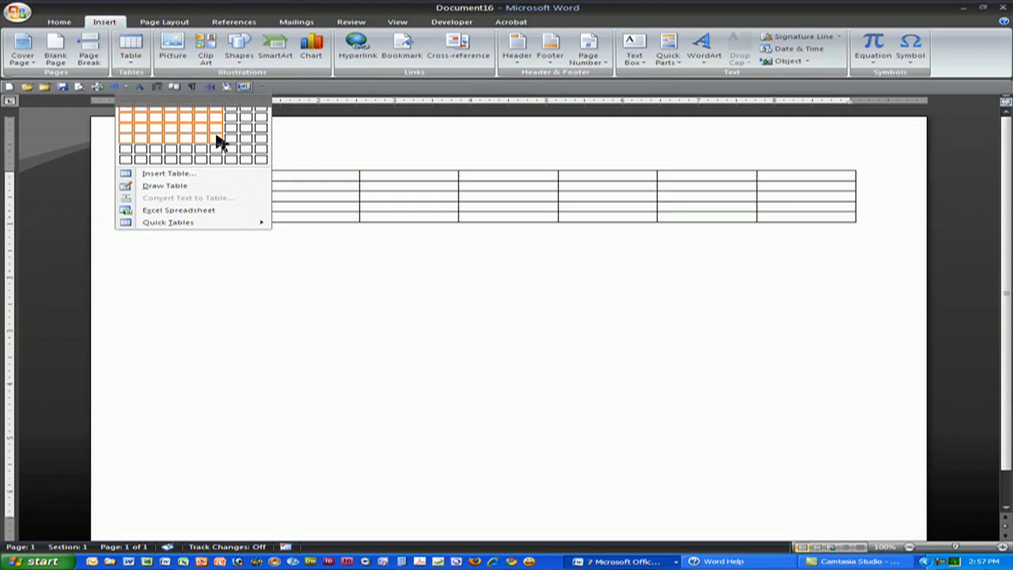
{"action": "left_click", "coordinate": [221, 140]}
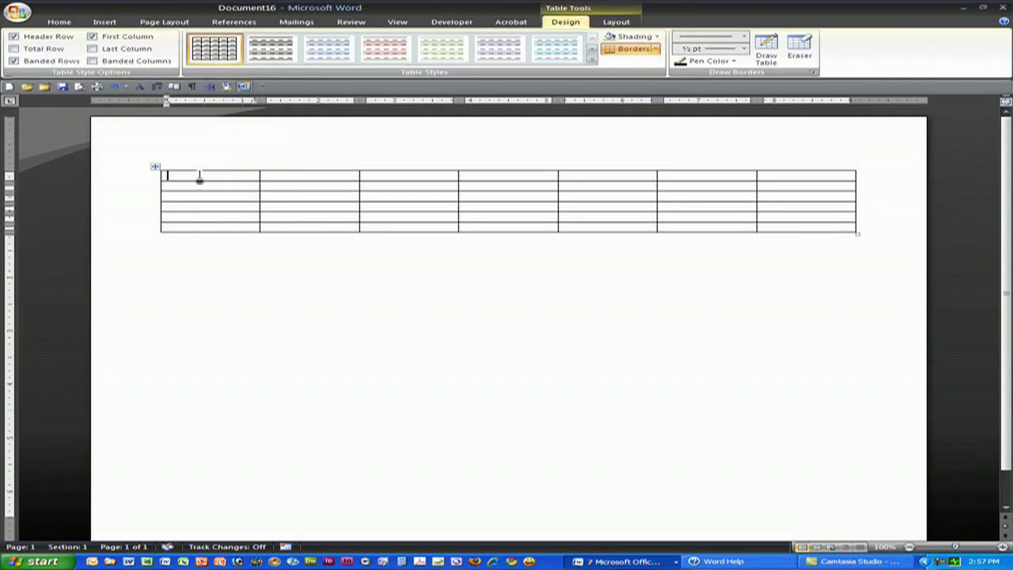
Step: Merge the top row and add a centered 'JANUARY 2009' heading
{"action": "left_click_drag", "start_coordinate": [182, 176], "coordinate": [269, 176]}
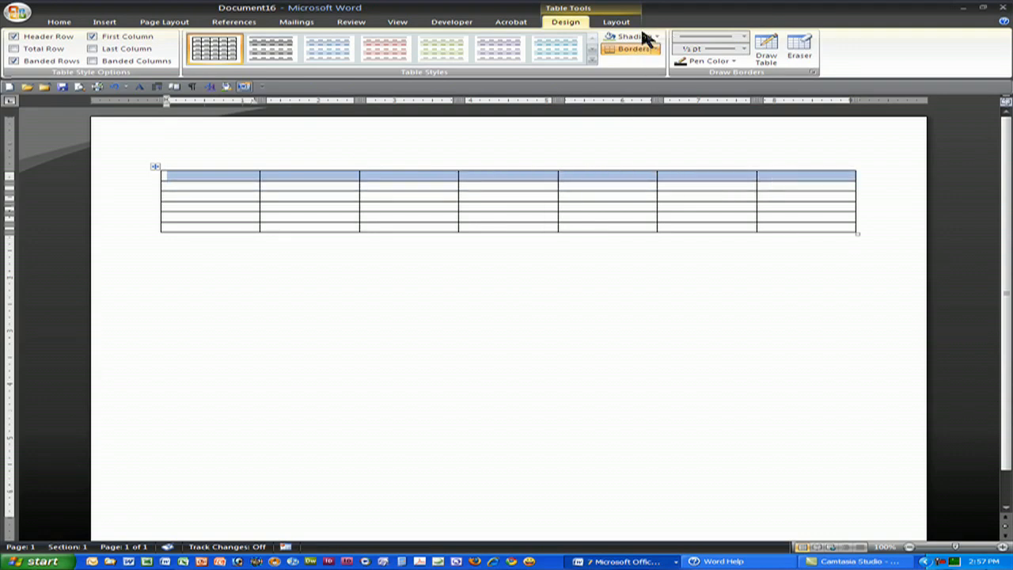
{"action": "left_click", "coordinate": [615, 22]}
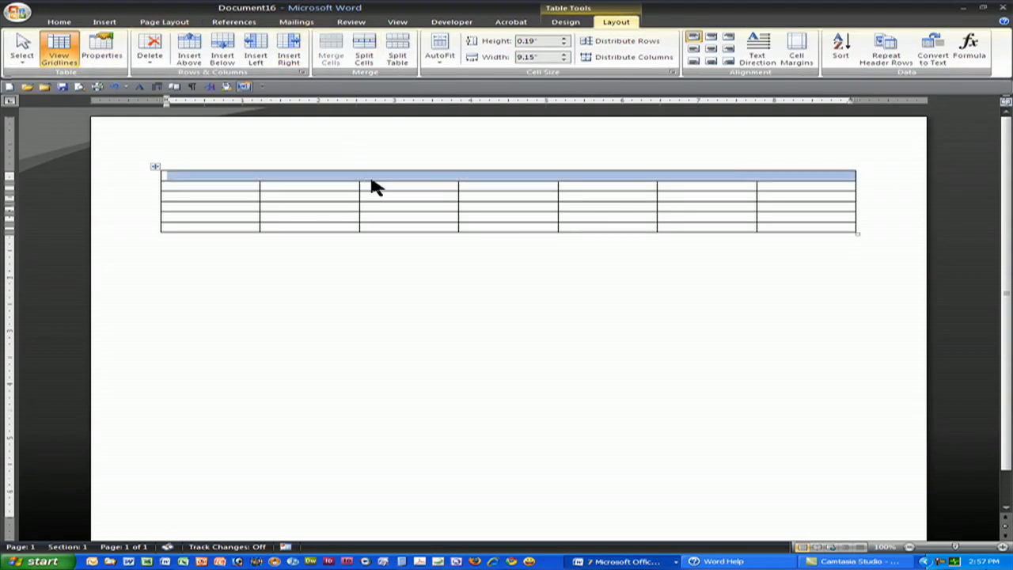
{"action": "left_click", "coordinate": [372, 176]}
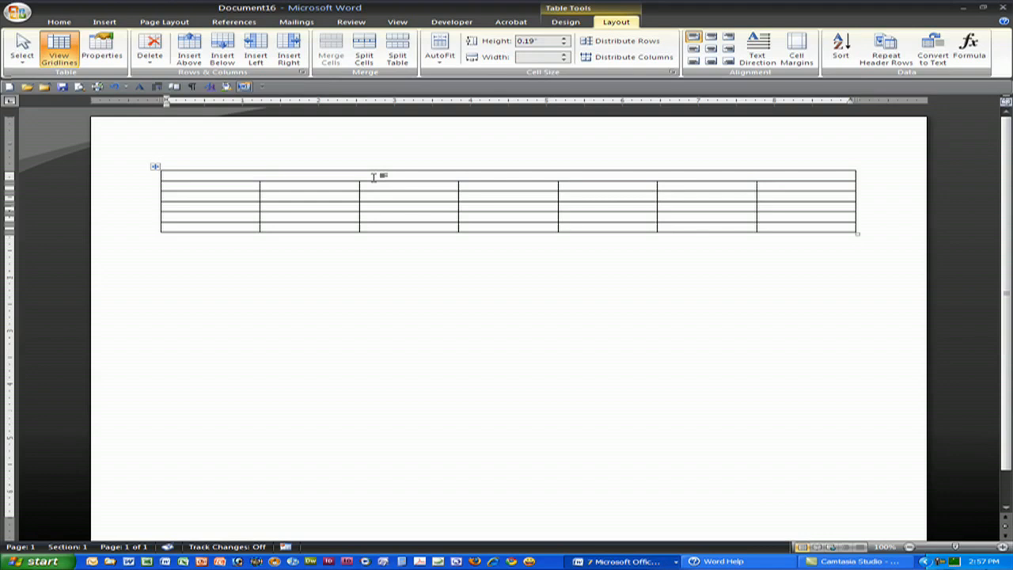
{"action": "type", "text": "JANUARY"}
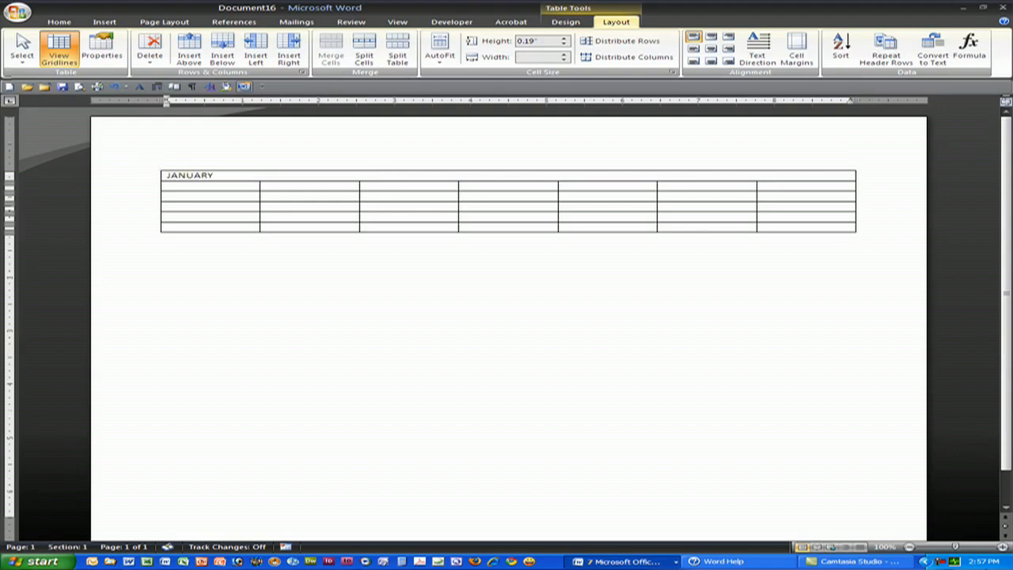
{"action": "type", "text": "2009"}
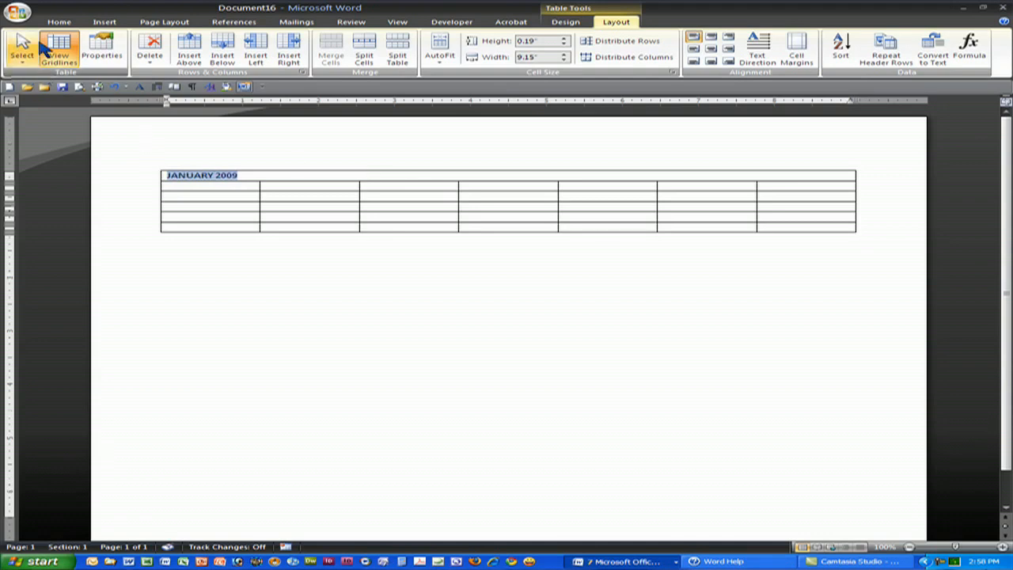
{"action": "mouse_move", "coordinate": [244, 165]}
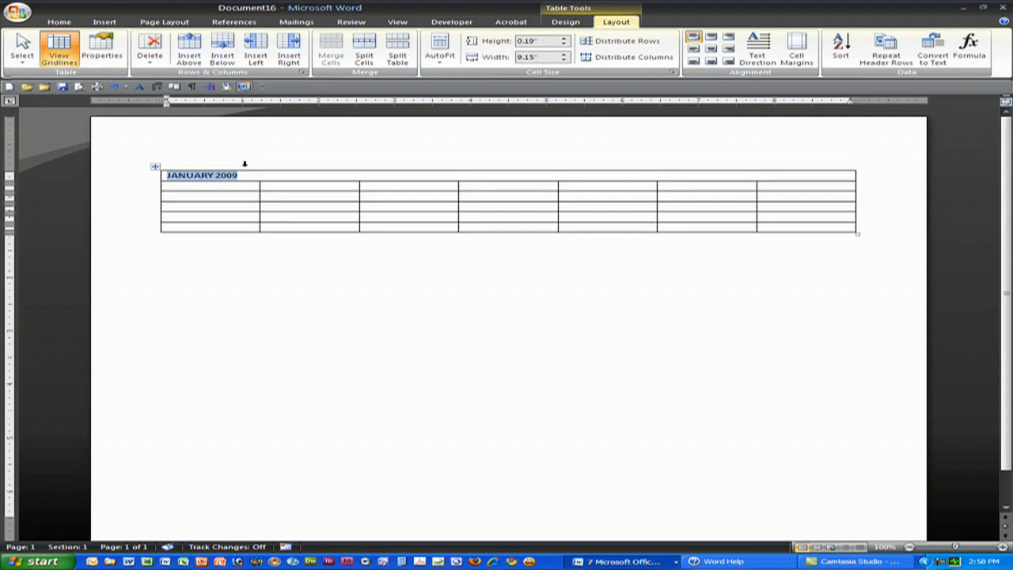
{"action": "mouse_move", "coordinate": [363, 57]}
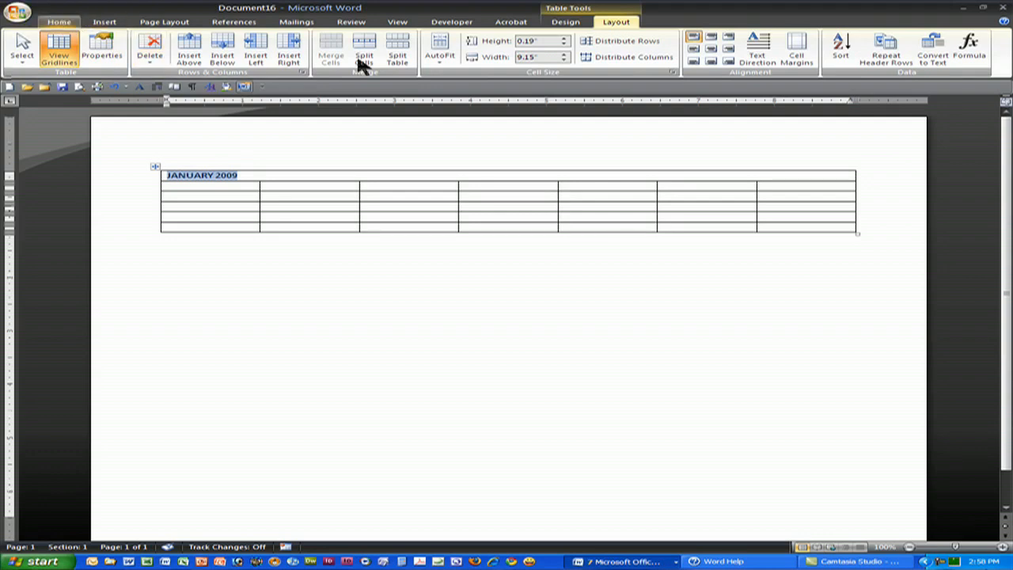
{"action": "left_click", "coordinate": [59, 21]}
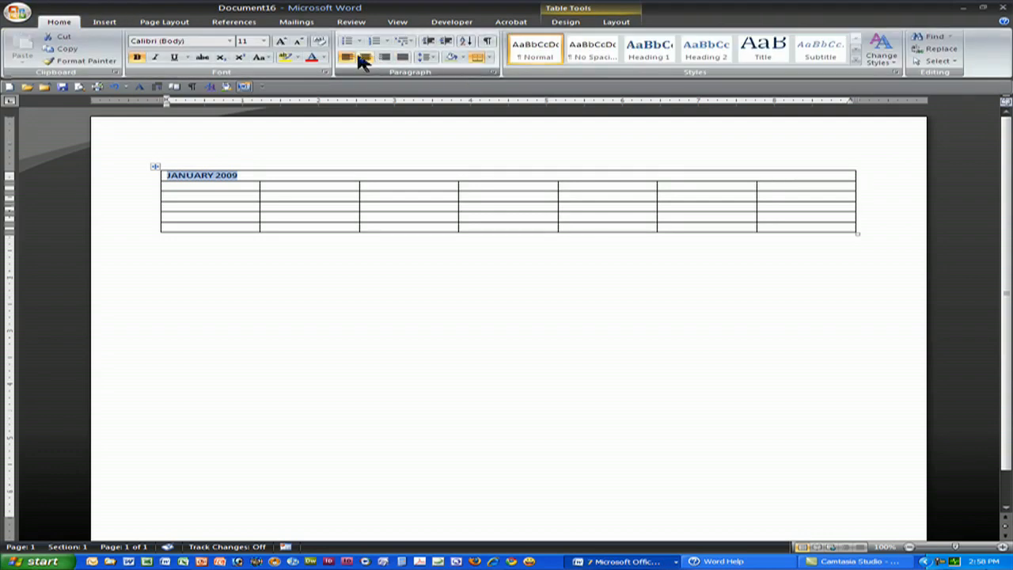
{"action": "left_click", "coordinate": [372, 57]}
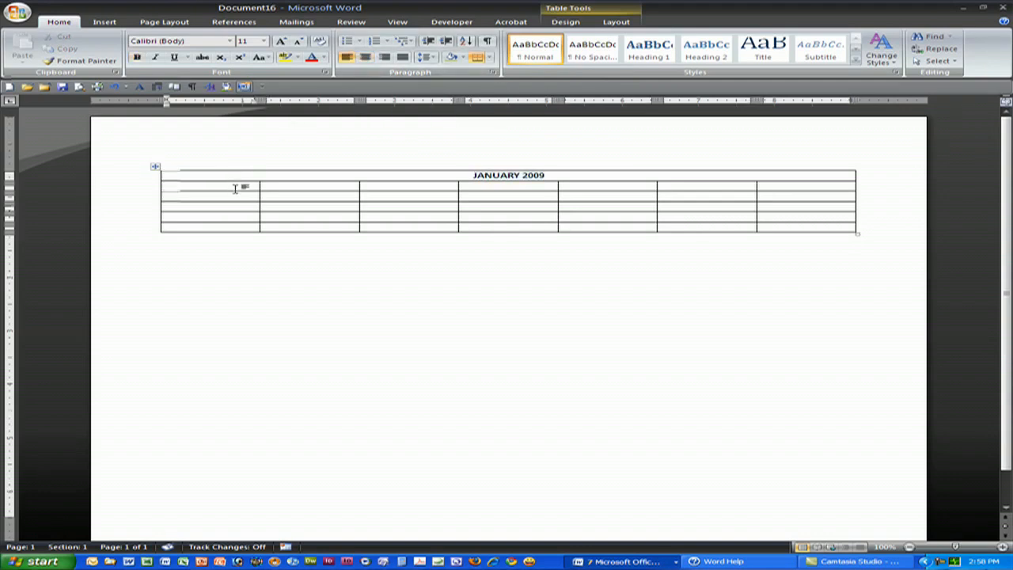
Step: Type weekday headers Sun, Mon, Tues, Wed, Thurs, Fri, Sat across row two
{"action": "type", "text": "Sun"}
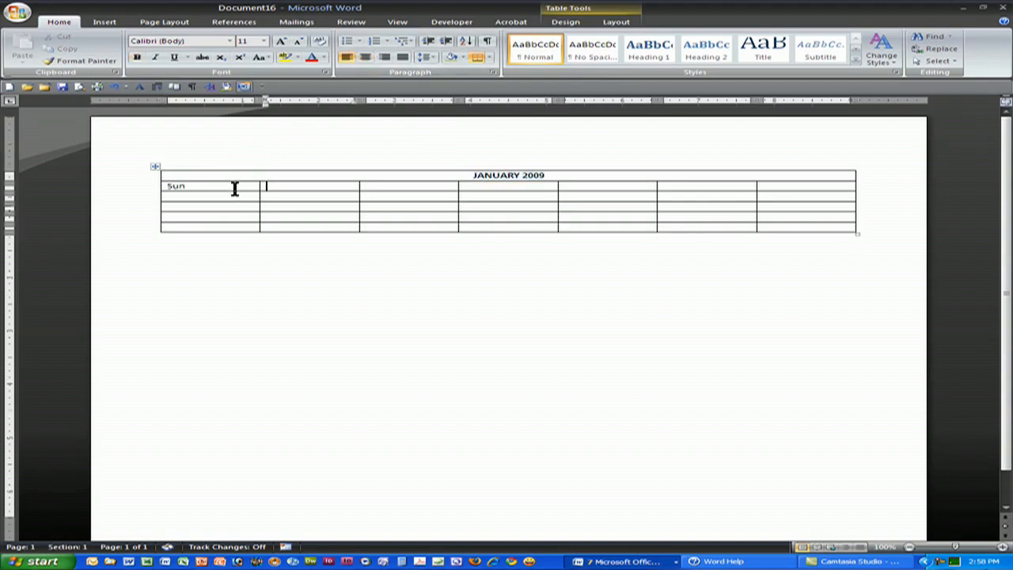
{"action": "type", "text": "Mon"}
{"action": "left_click", "coordinate": [508, 186]}
{"action": "type", "text": "Wed"}
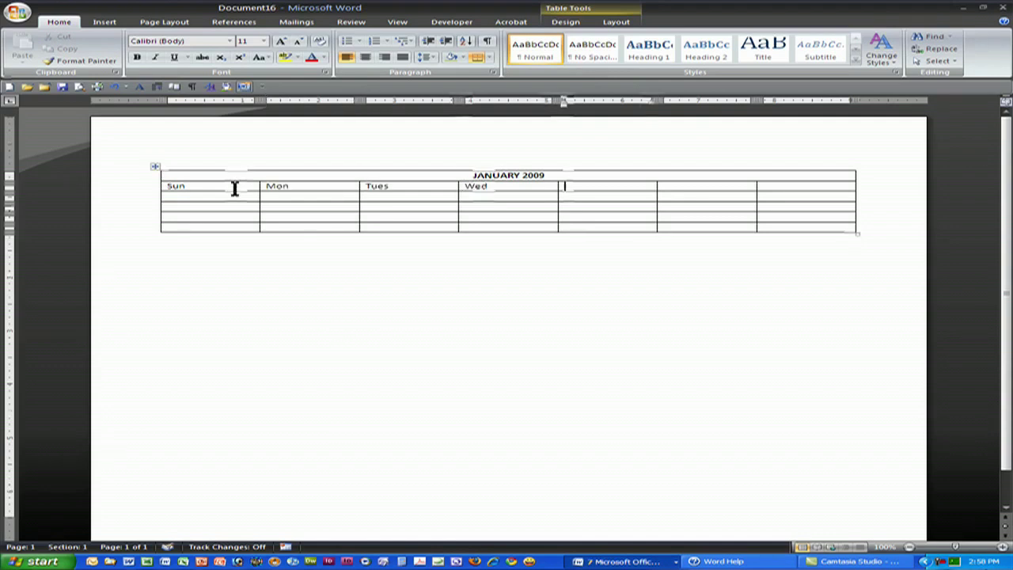
{"action": "type", "text": "Thurs"}
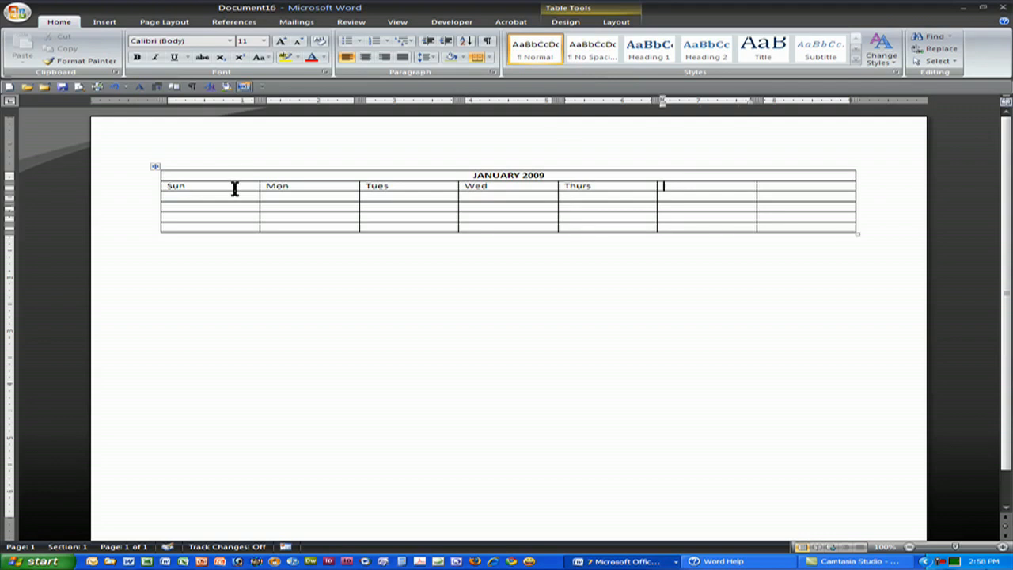
{"action": "type", "text": "Frid"}
{"action": "left_click", "coordinate": [806, 185]}
{"action": "type", "text": "Sat"}
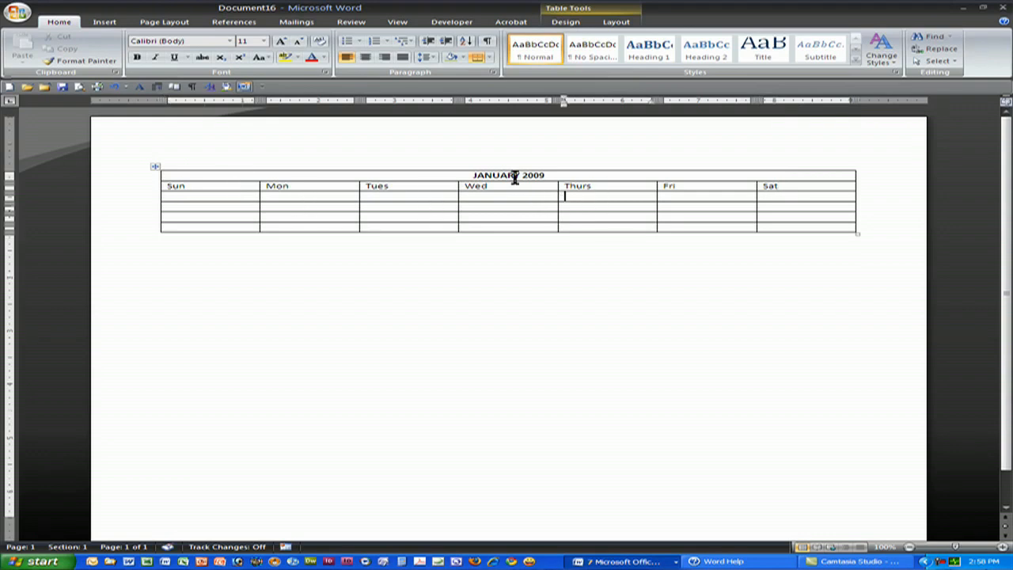
{"action": "mouse_move", "coordinate": [637, 195]}
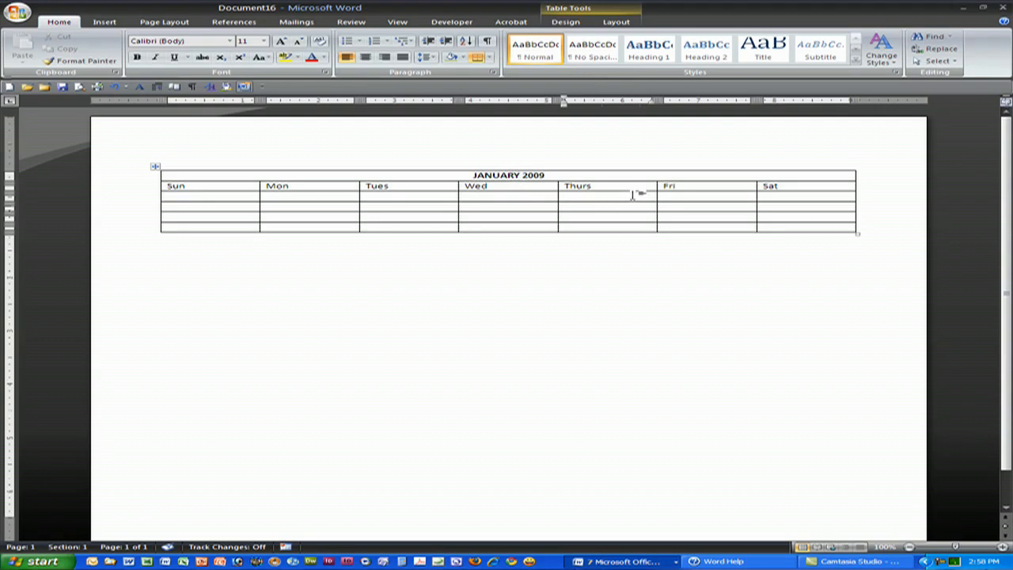
Step: Enter dates 1–3 under Thurs–Sat and 4–7 in the next row
{"action": "type", "text": "1"}
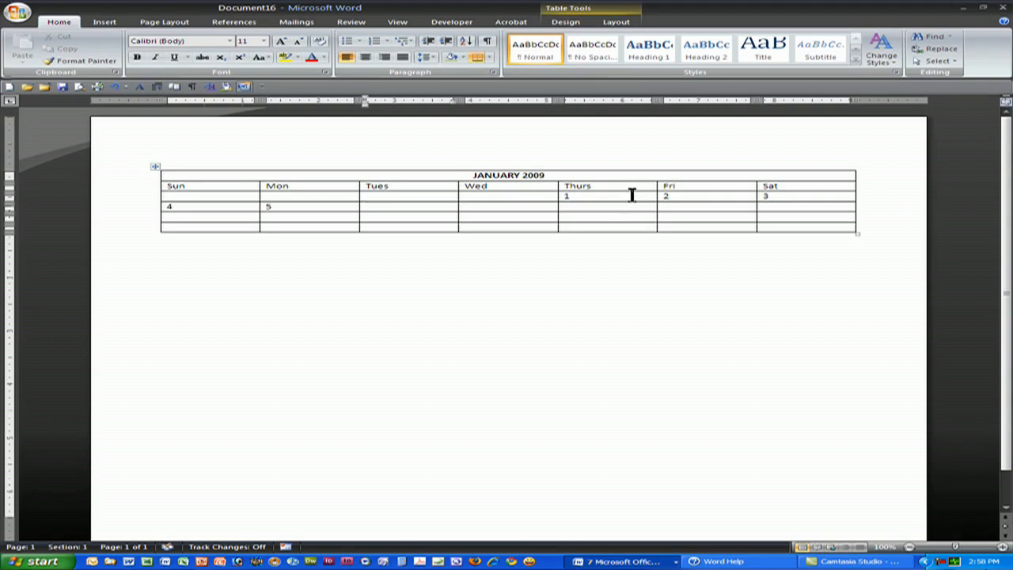
{"action": "type", "text": "6"}
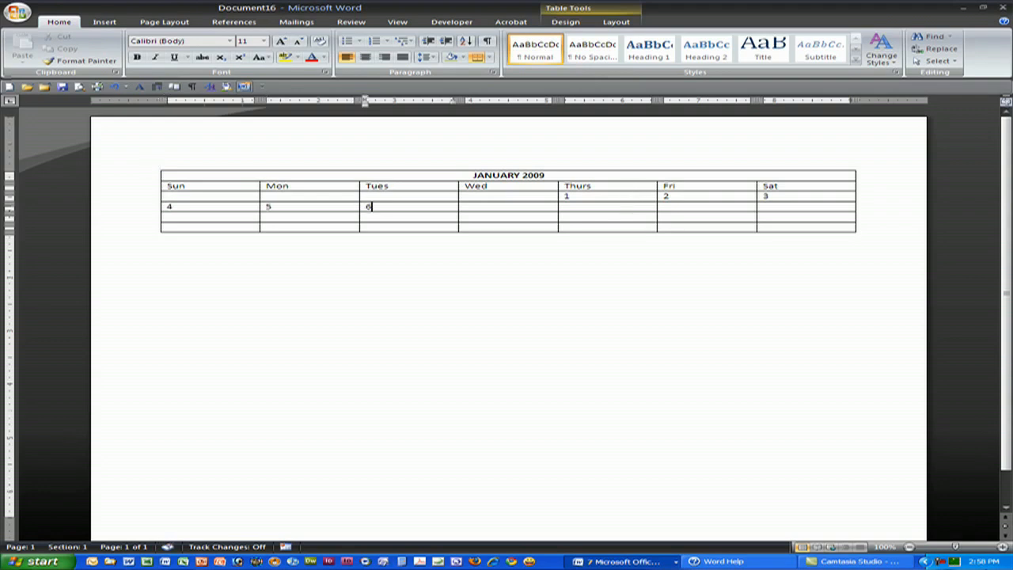
{"action": "type", "text": "7"}
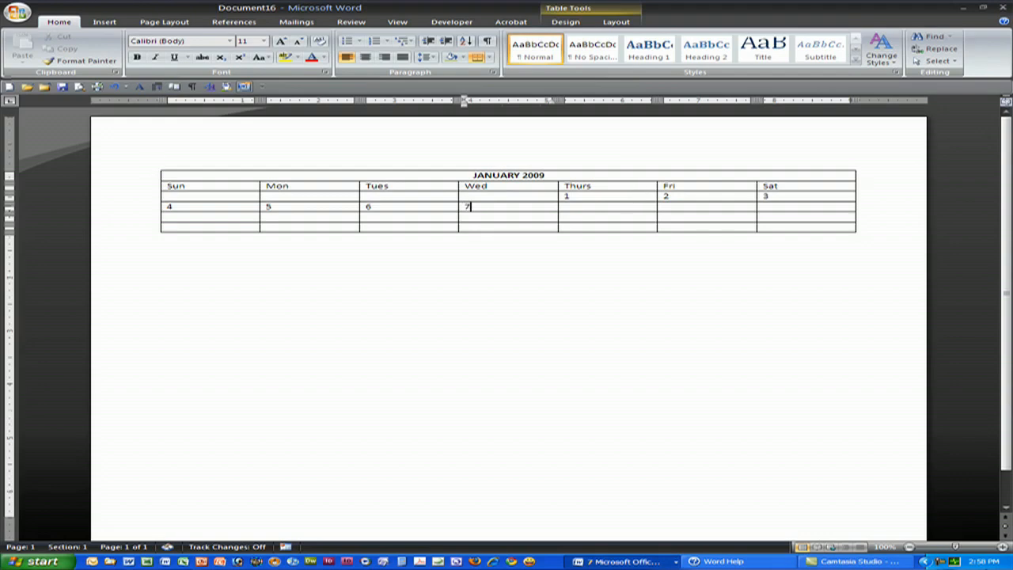